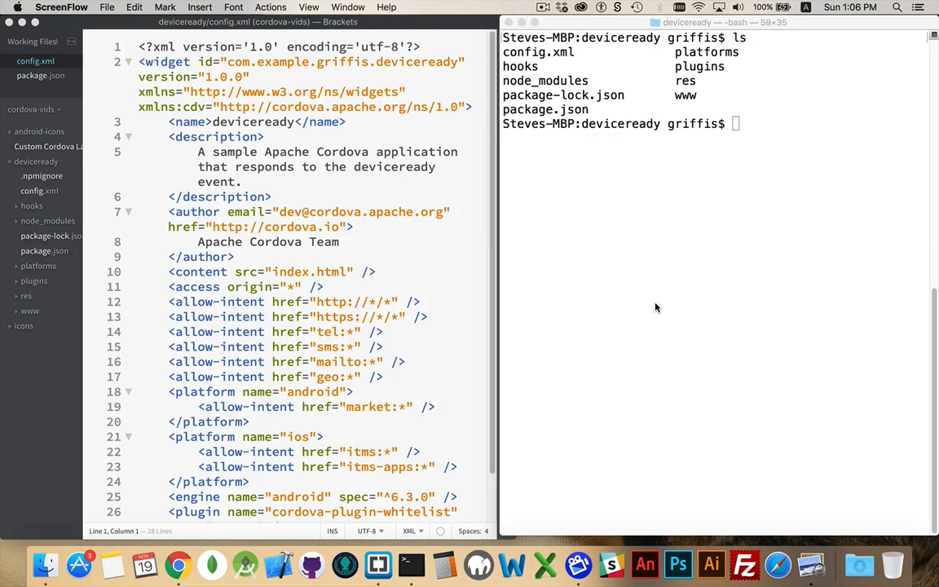
mouse_move(677, 220)
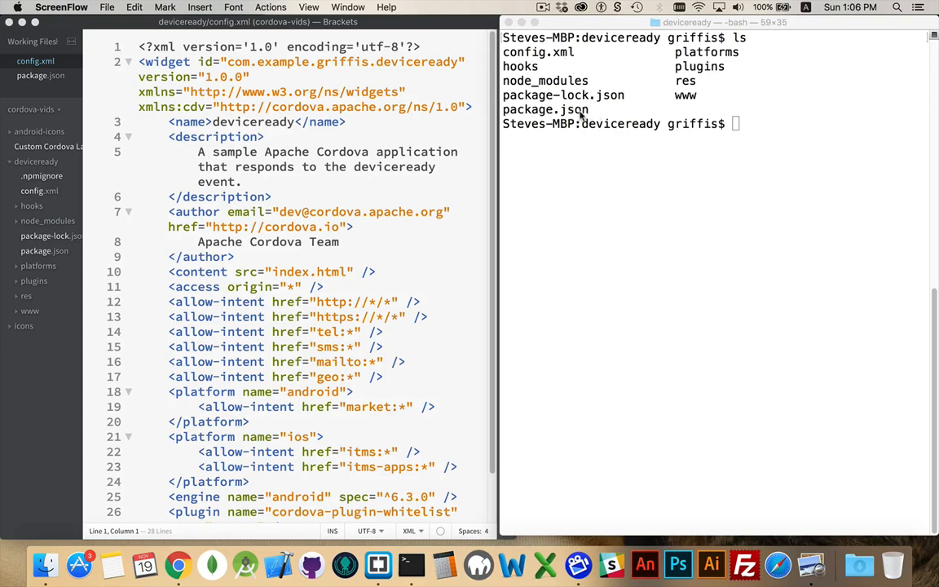
mouse_move(589, 137)
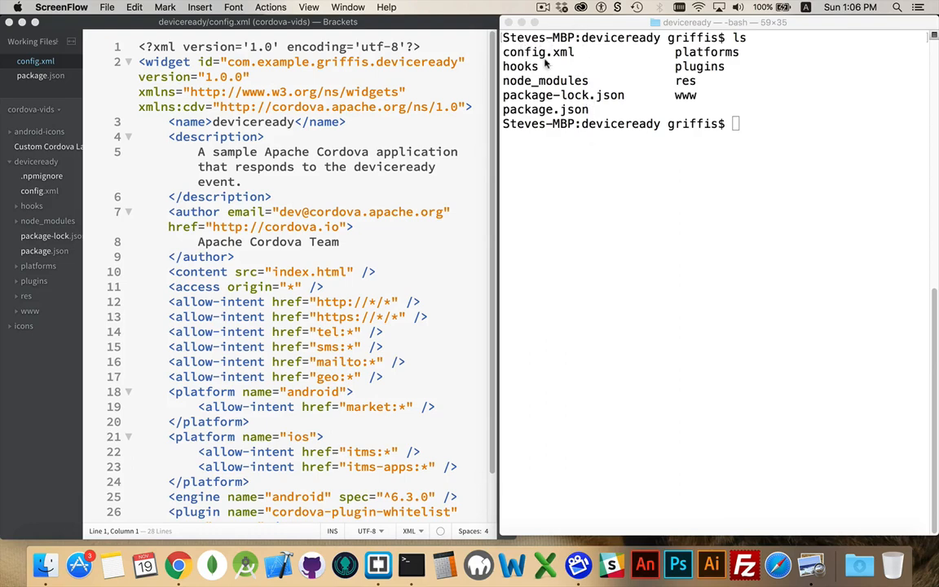
mouse_move(599, 61)
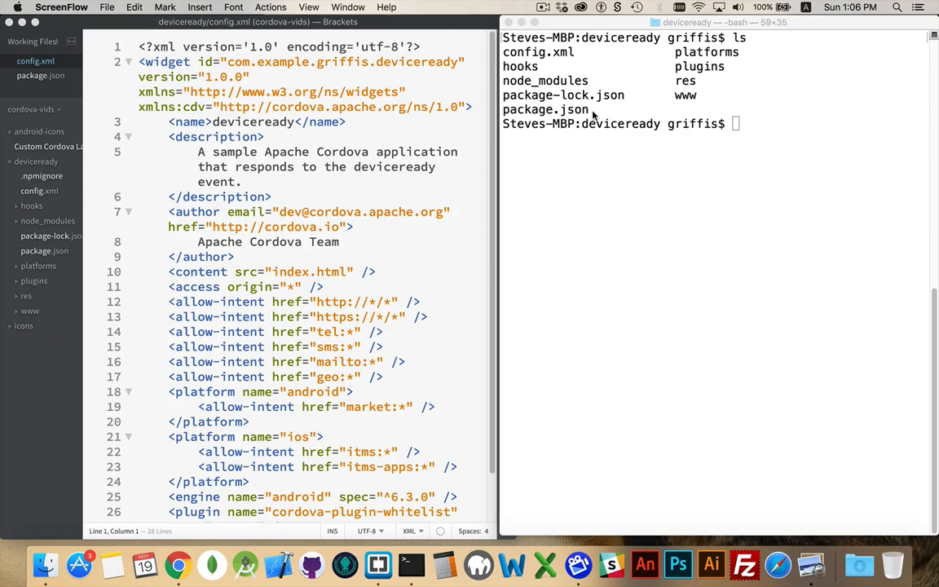
mouse_move(559, 57)
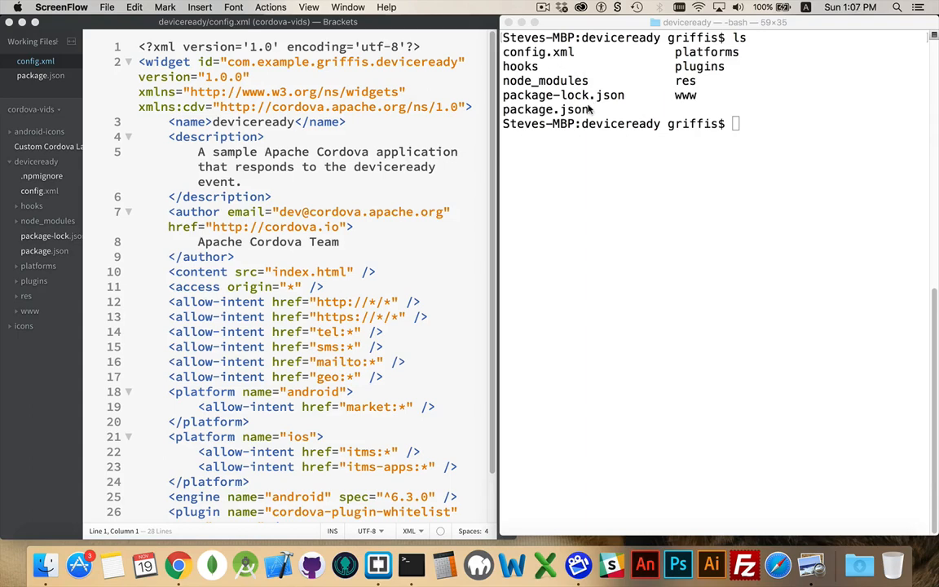
mouse_move(558, 53)
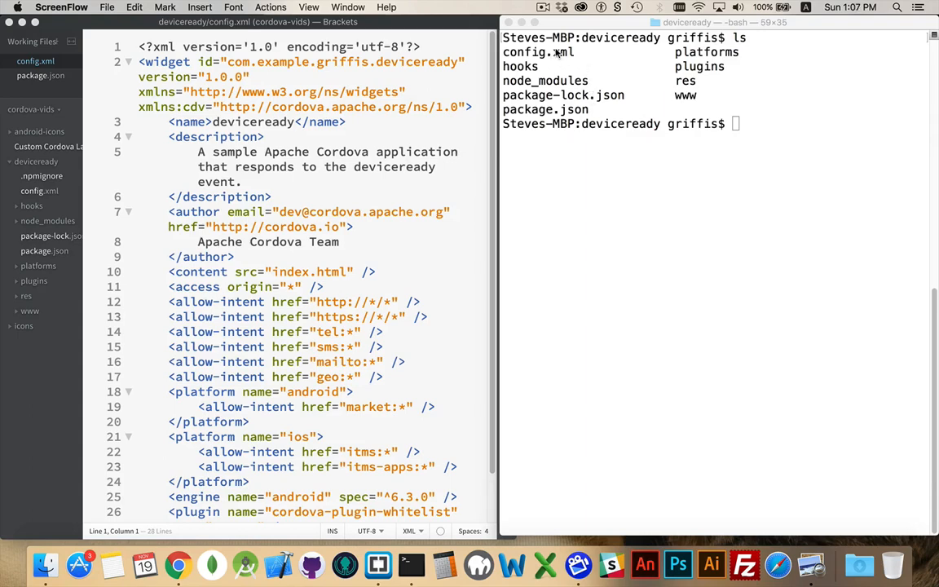
mouse_move(587, 63)
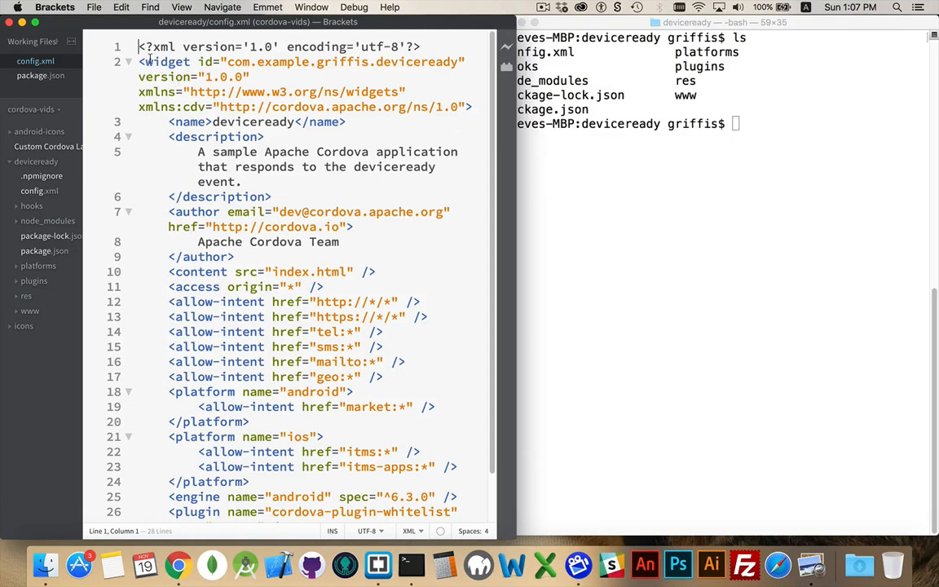
Select the widget tag in config.xml to edit its version attribute
double_click(166, 61)
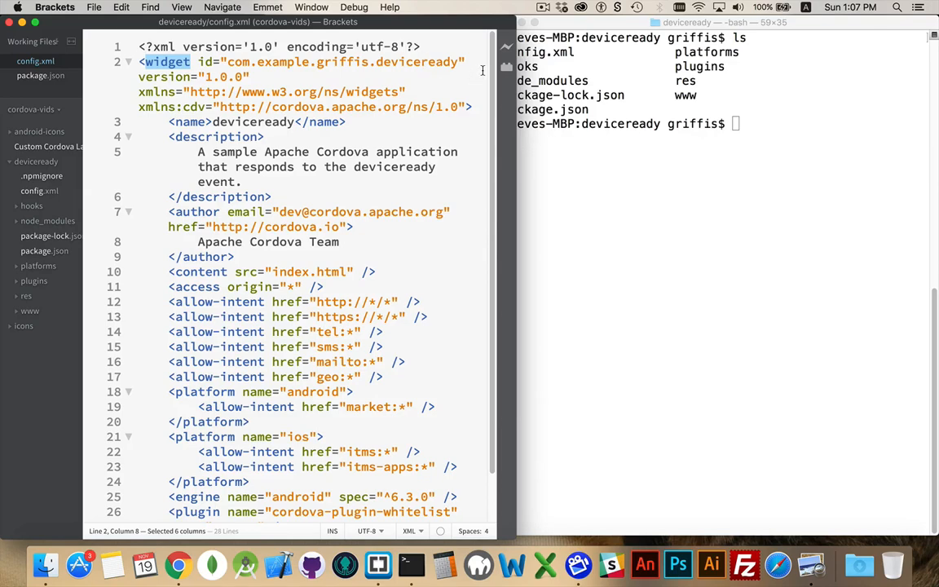
mouse_move(281, 27)
text(1)
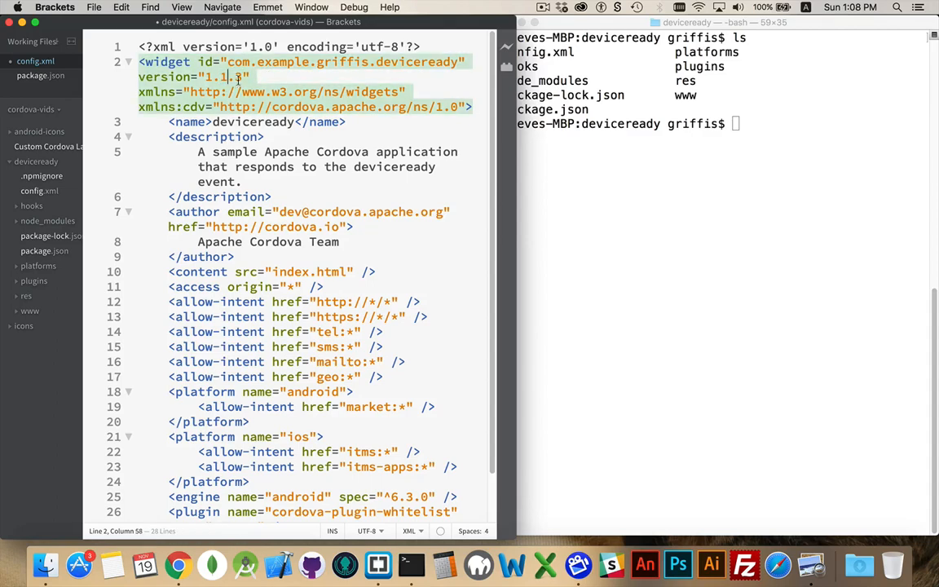
Complete version="1.1.0" on the widget element and check the updated attribute
text(0)
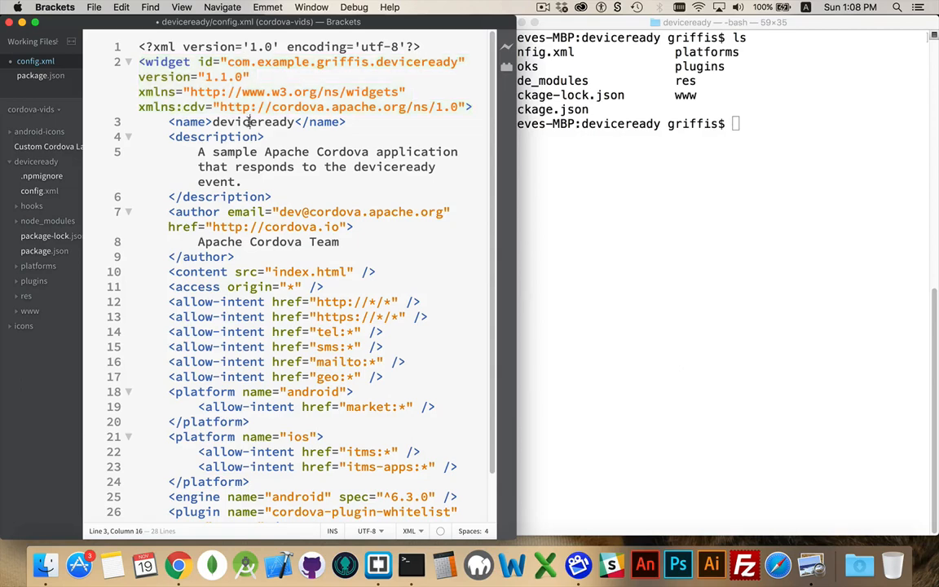
double_click(253, 122)
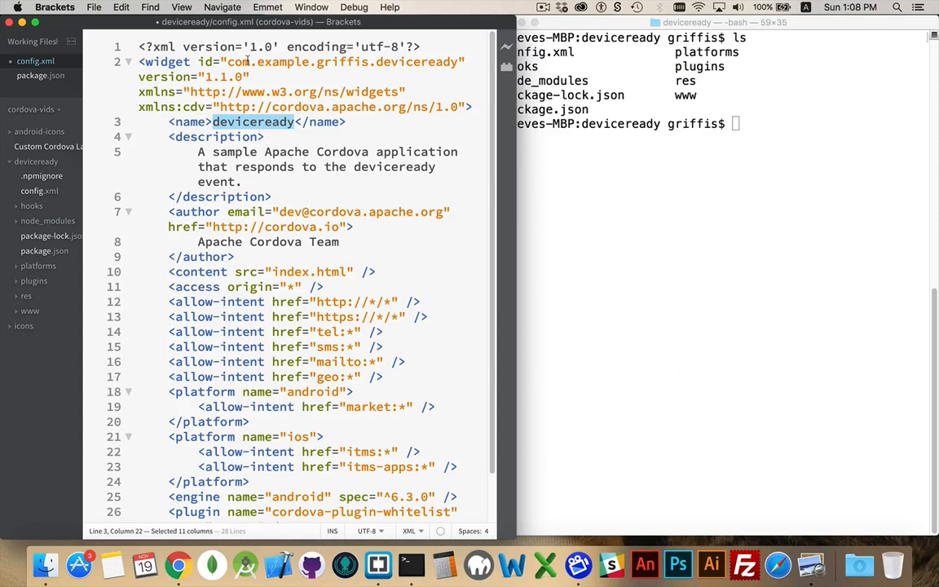
mouse_move(272, 80)
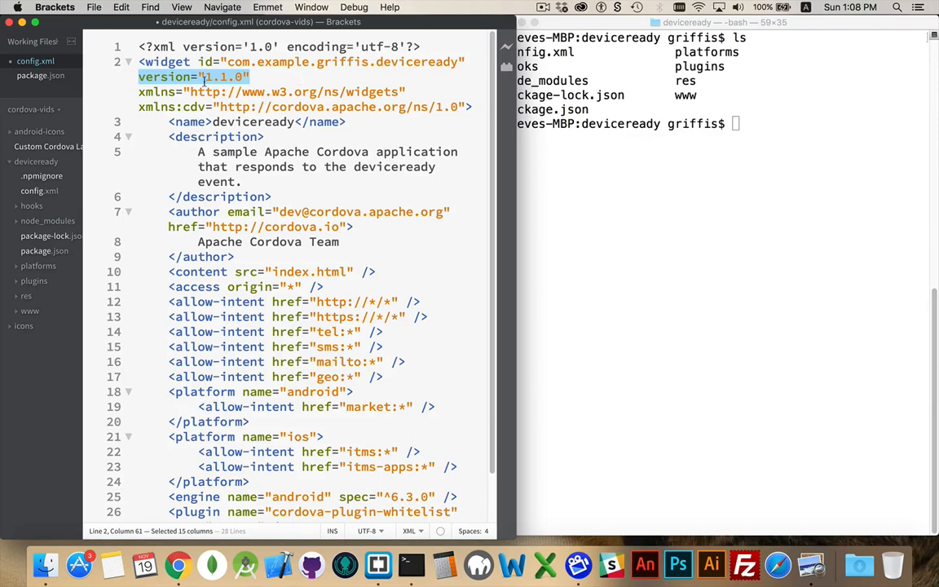
click(228, 77)
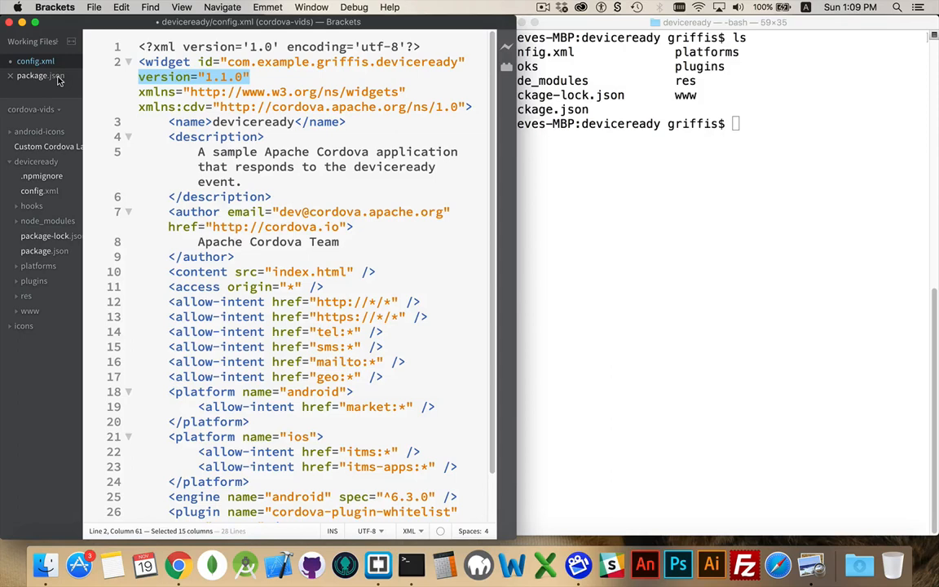
Set package.json's version to 1.2.0, comparing against config.xml's 1.1.0
click(40, 75)
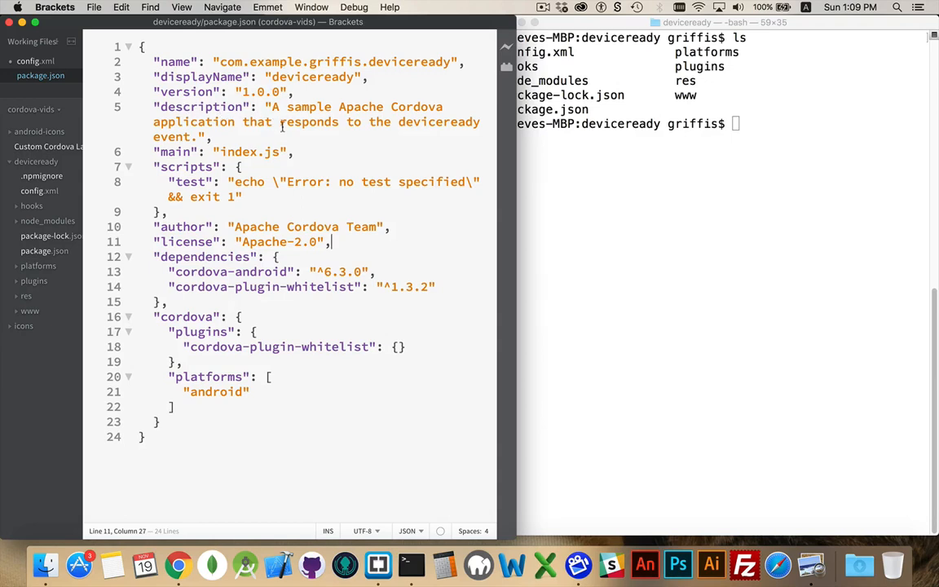
mouse_move(418, 69)
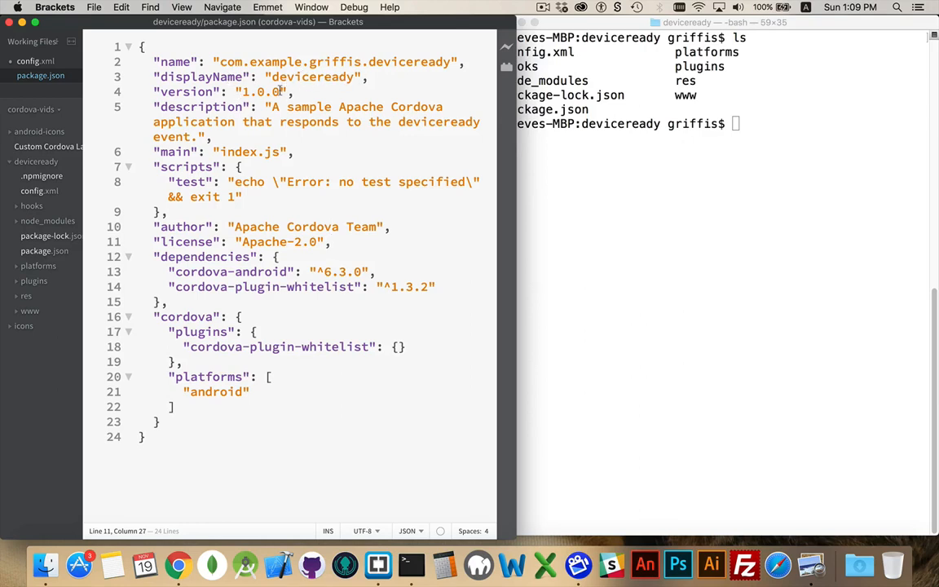
click(297, 92)
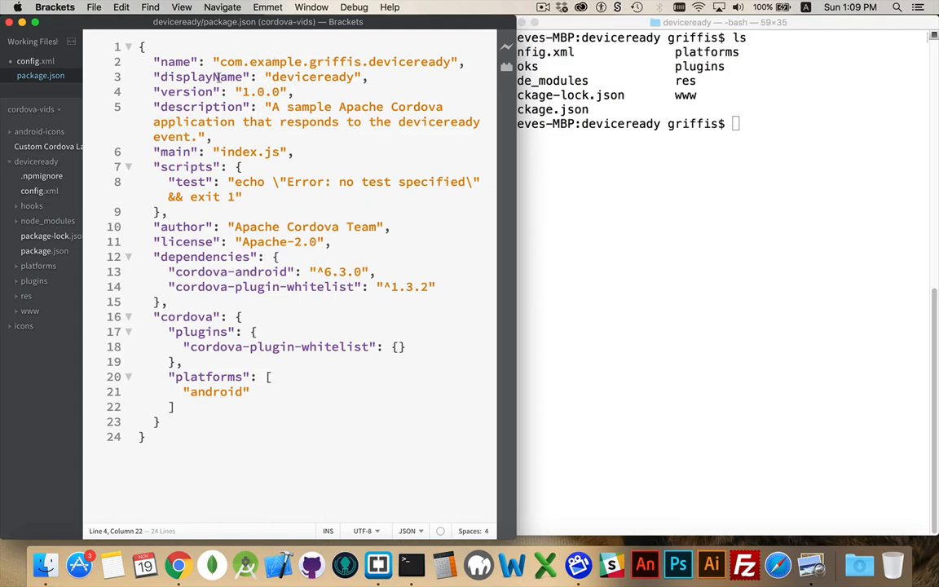
click(36, 61)
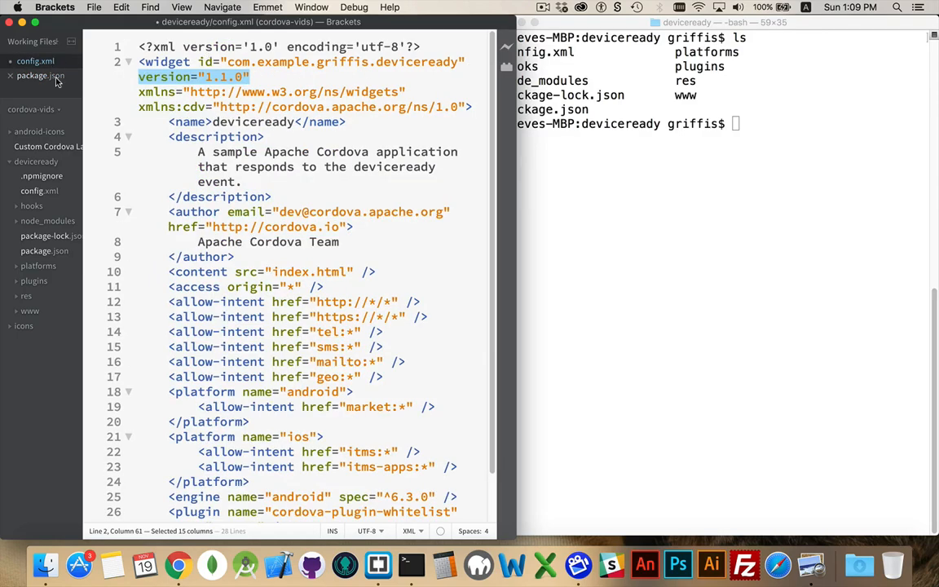
click(39, 75)
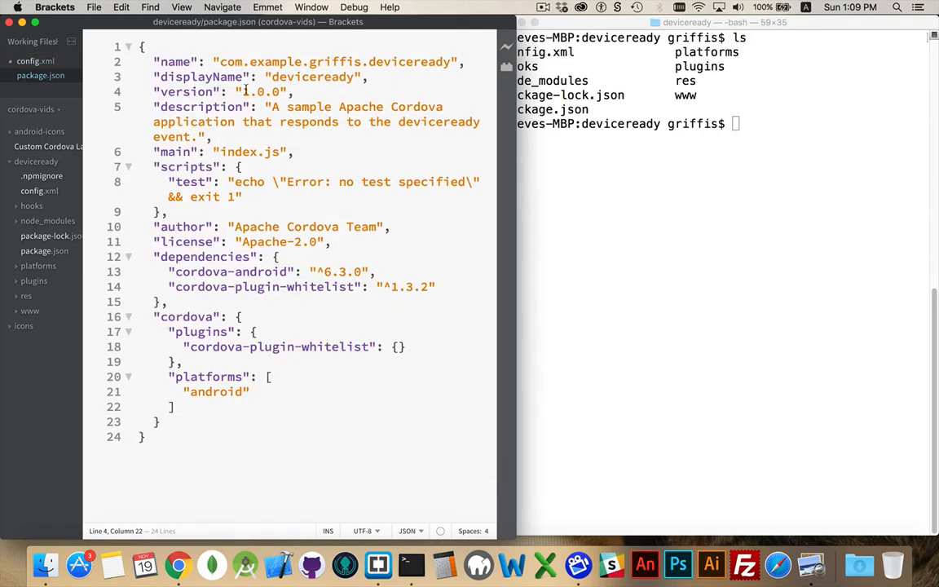
text(2)
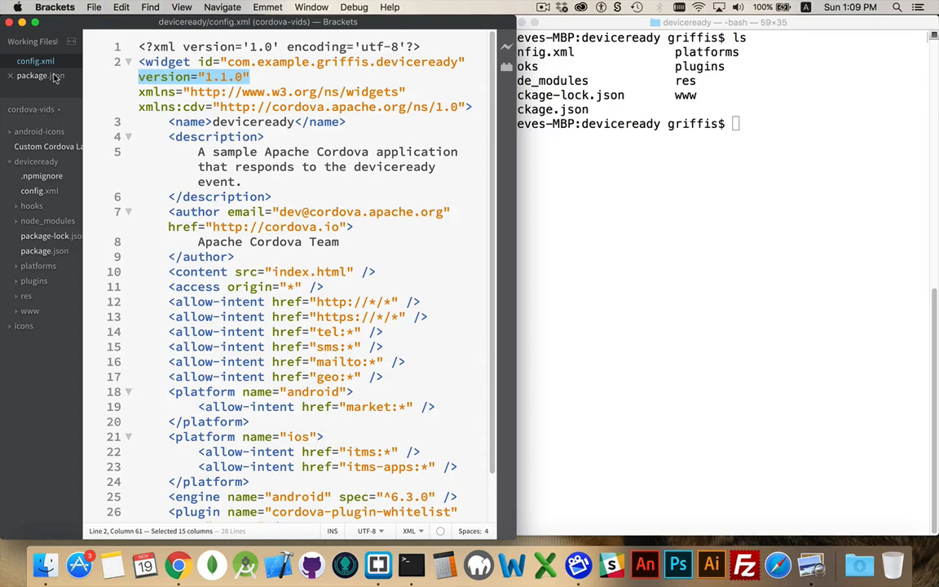
click(40, 75)
text(co)
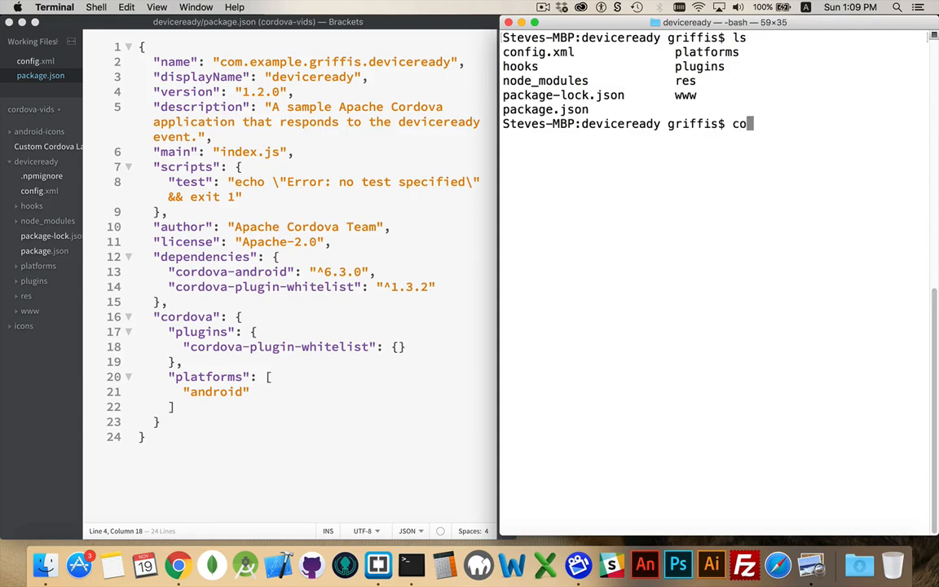
Run 'cordova build' to produce the android-debug APK
text(rdova buld)
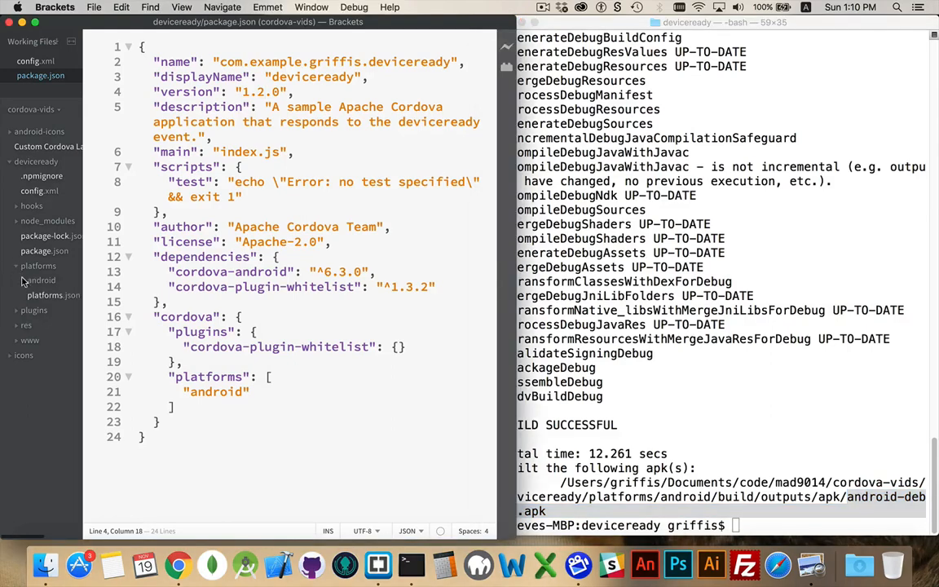
Expand platforms/android/build/outputs/apk and open android-debug.apk
click(40, 279)
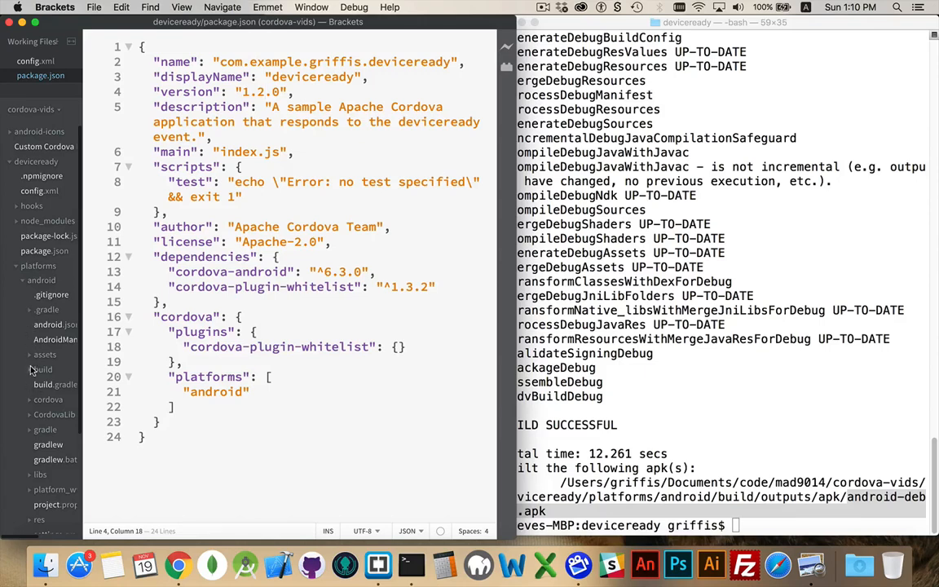
click(42, 369)
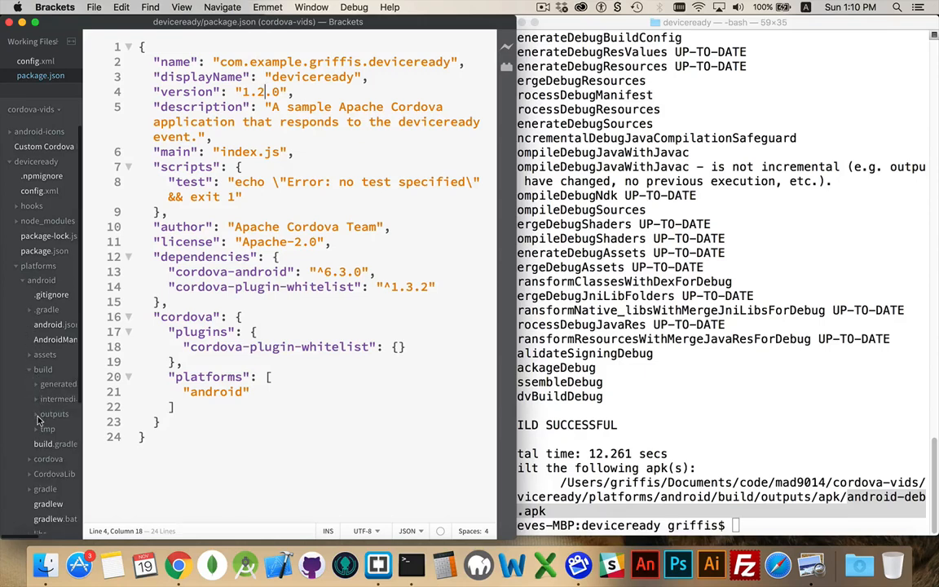
click(36, 413)
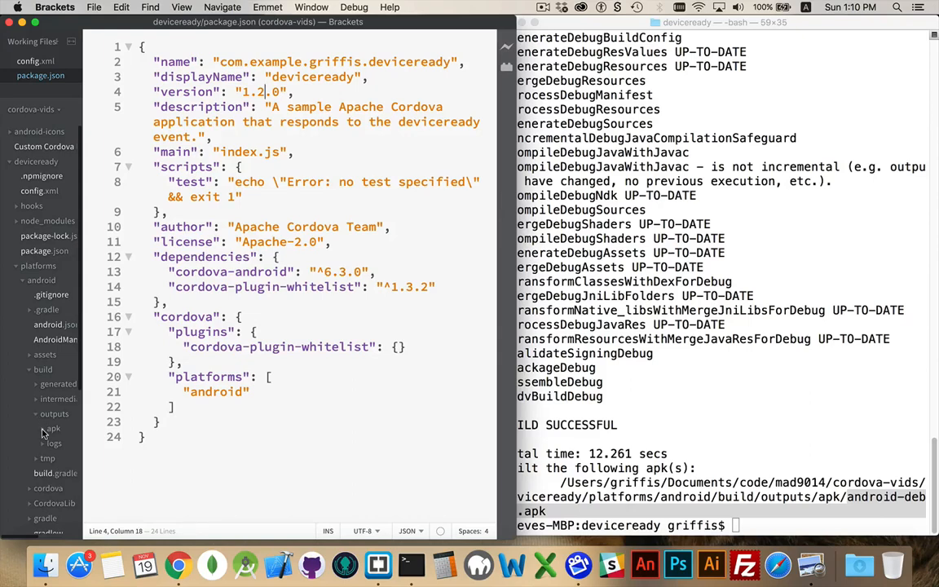
click(64, 443)
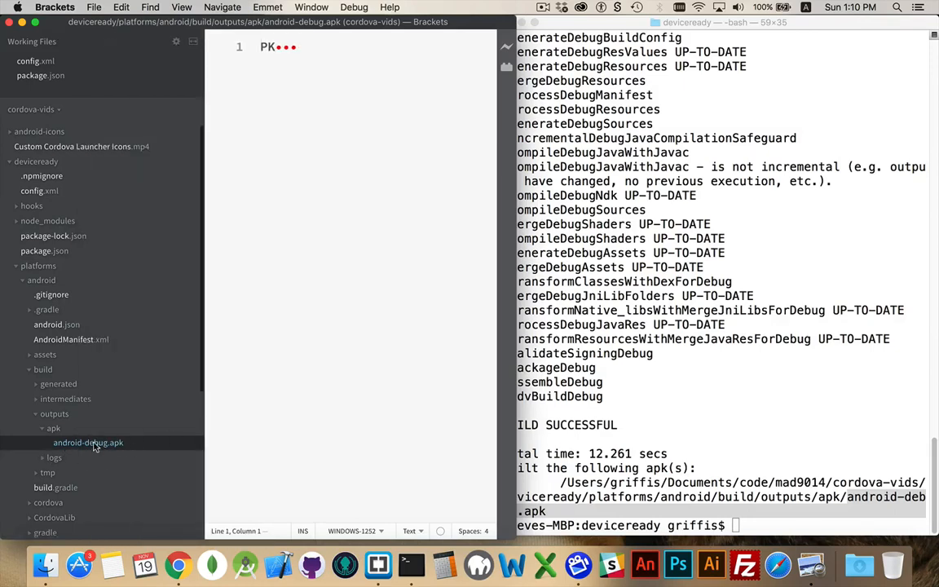
mouse_move(127, 441)
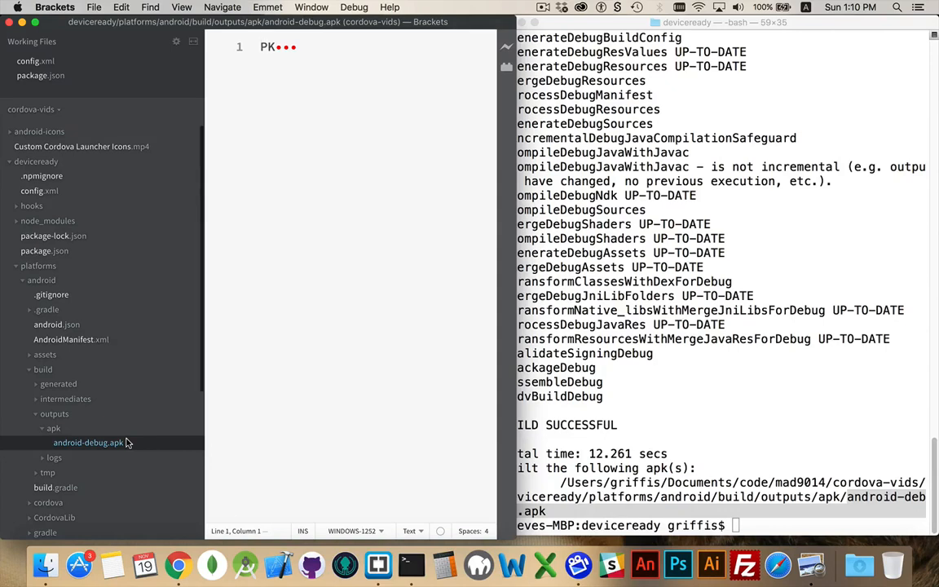
Type and then erase a cordova run command, returning to package.json's 1.2.0 version
click(684, 415)
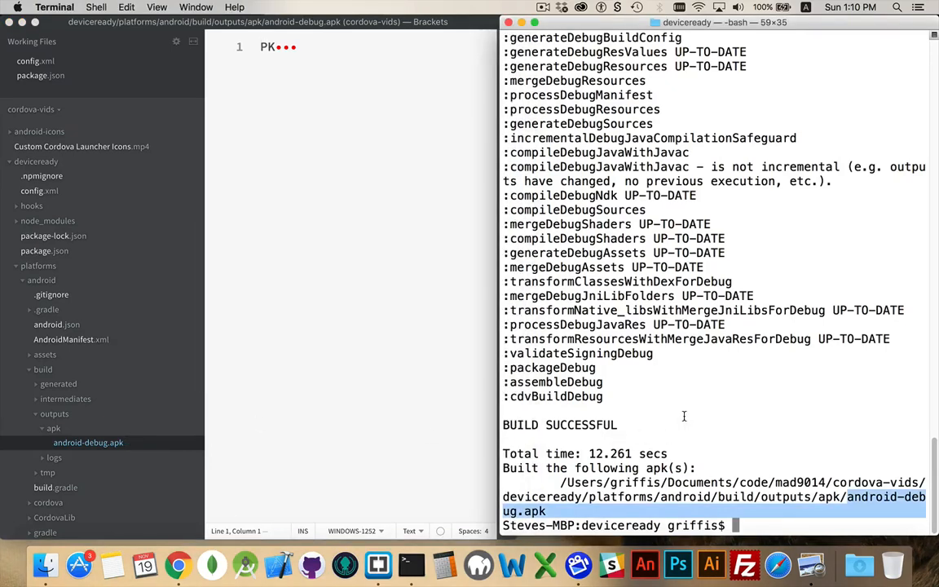
text(c)
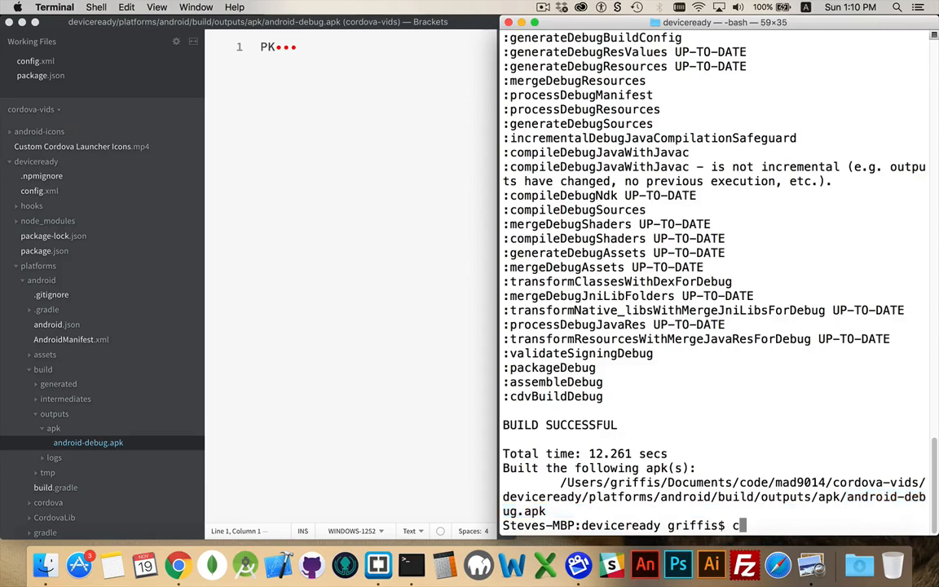
text(ordova)
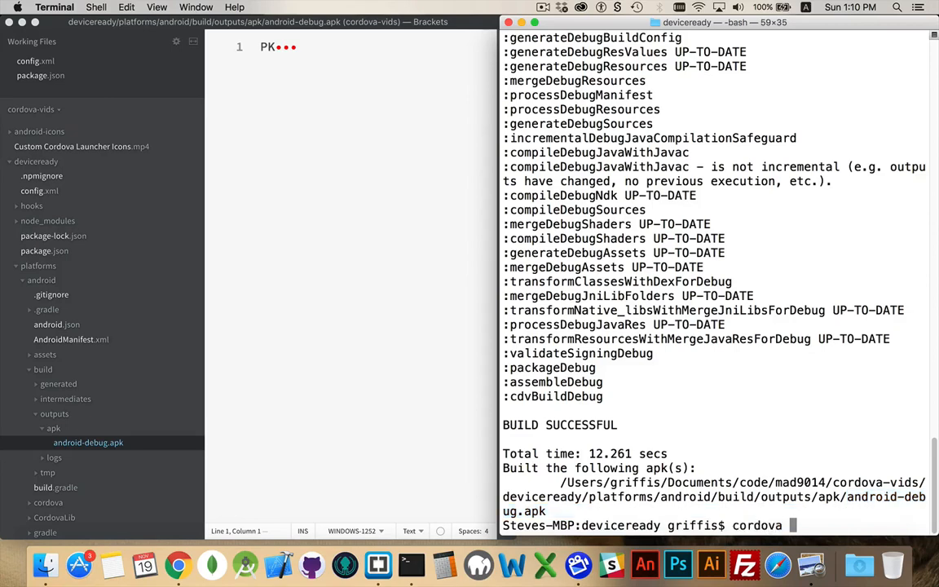
text(run)
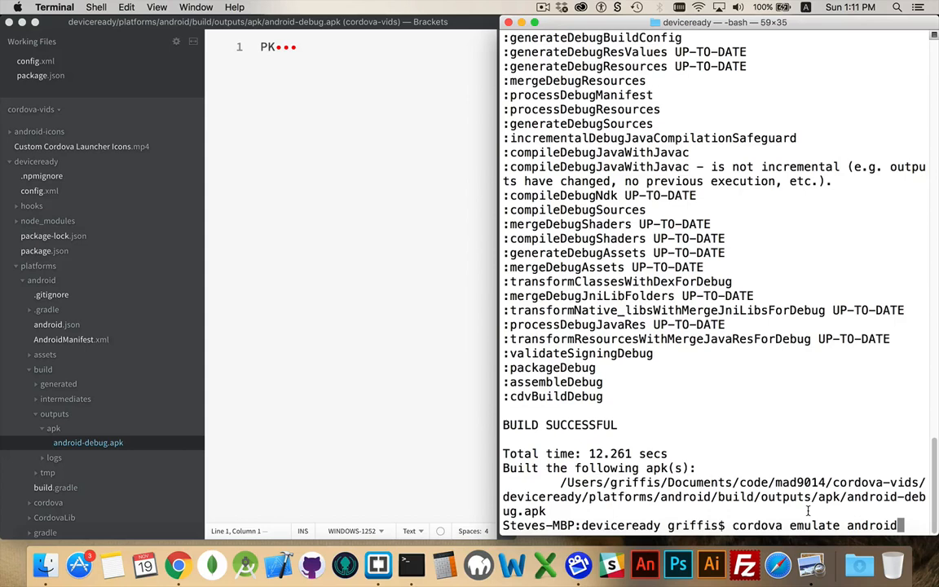
key(backspace)
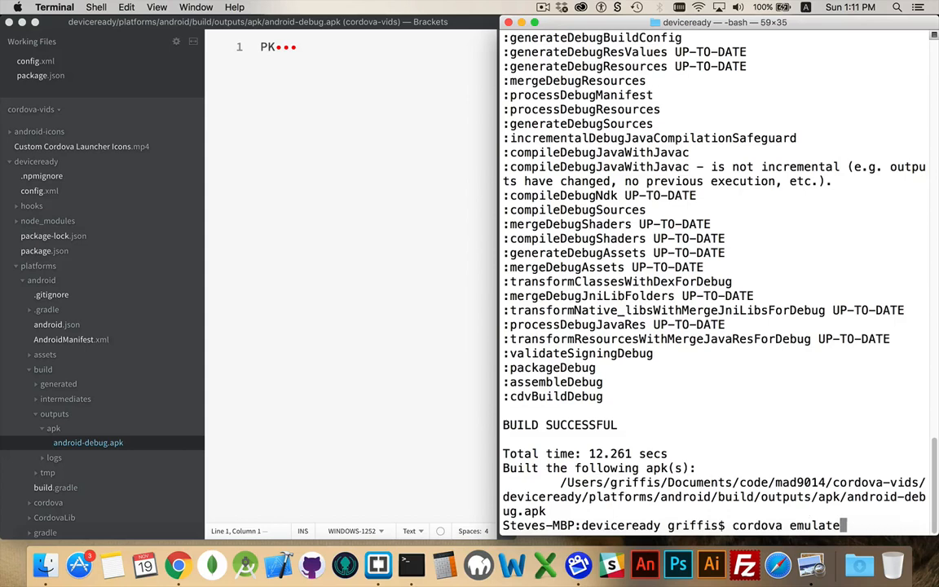
key(backspace)
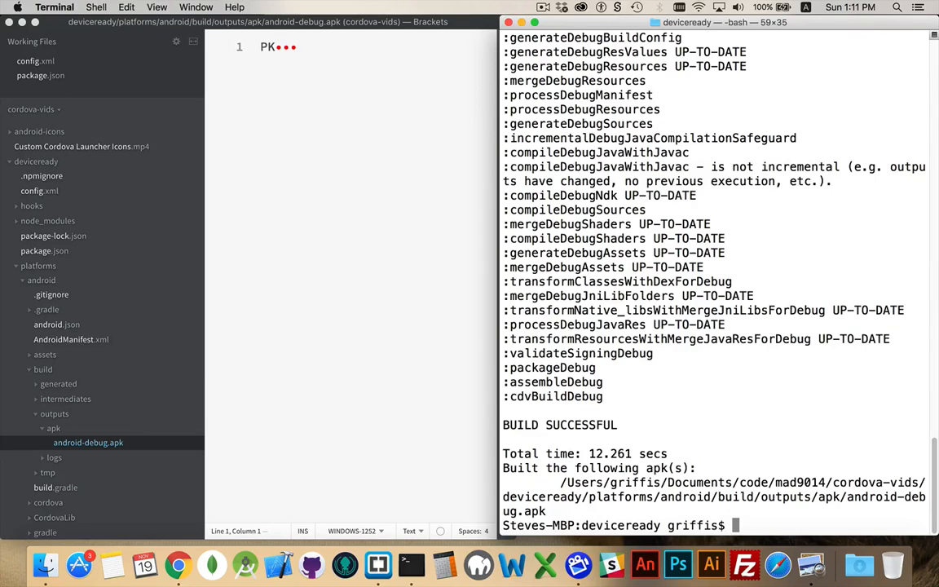
mouse_move(49, 92)
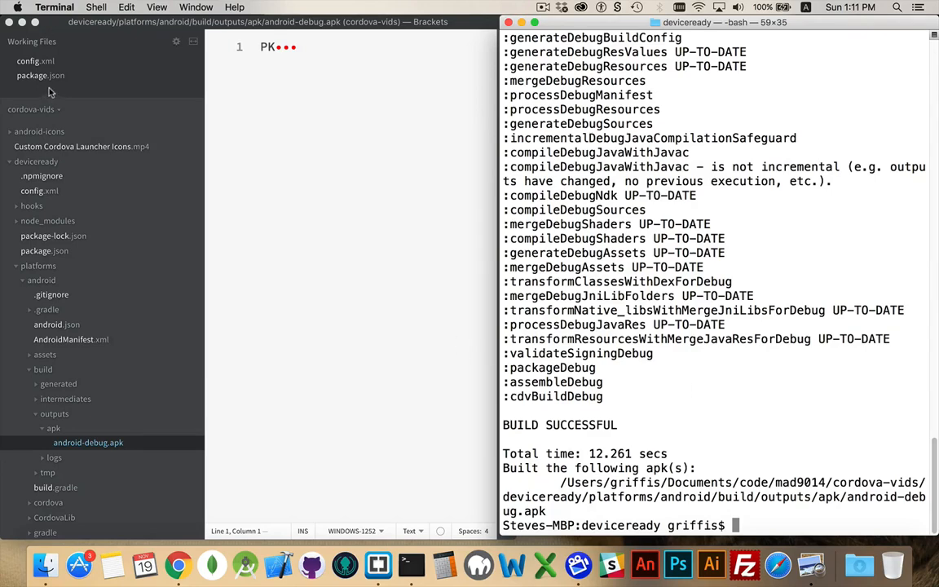
click(40, 75)
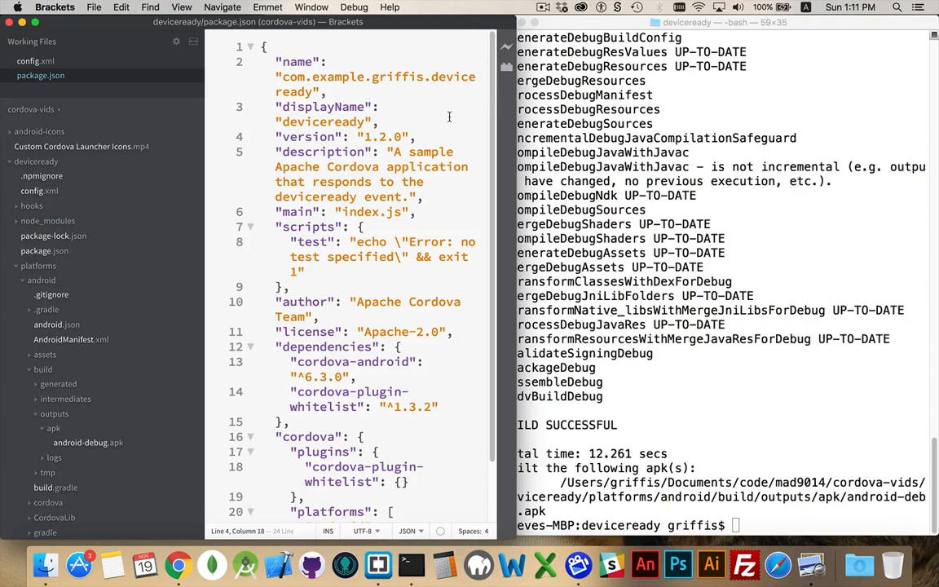
click(386, 137)
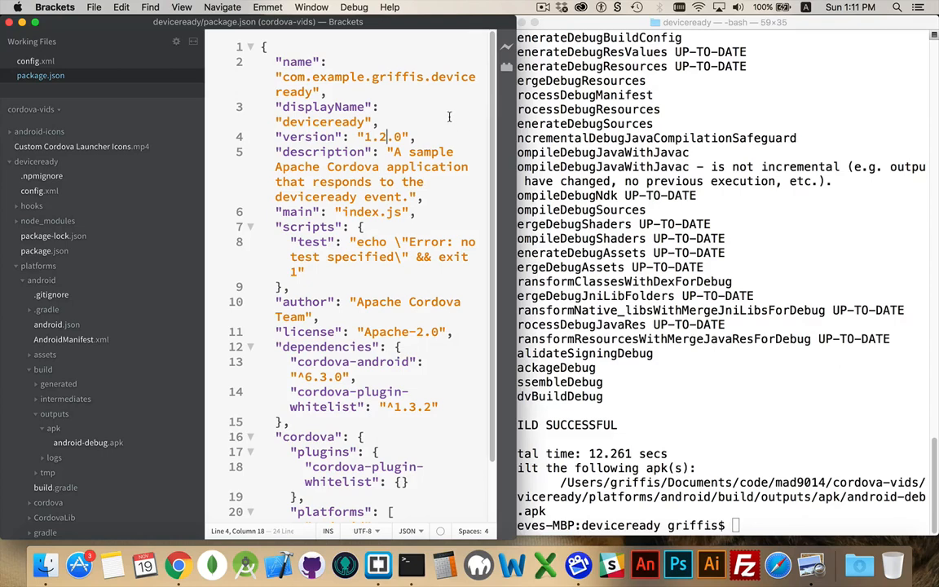